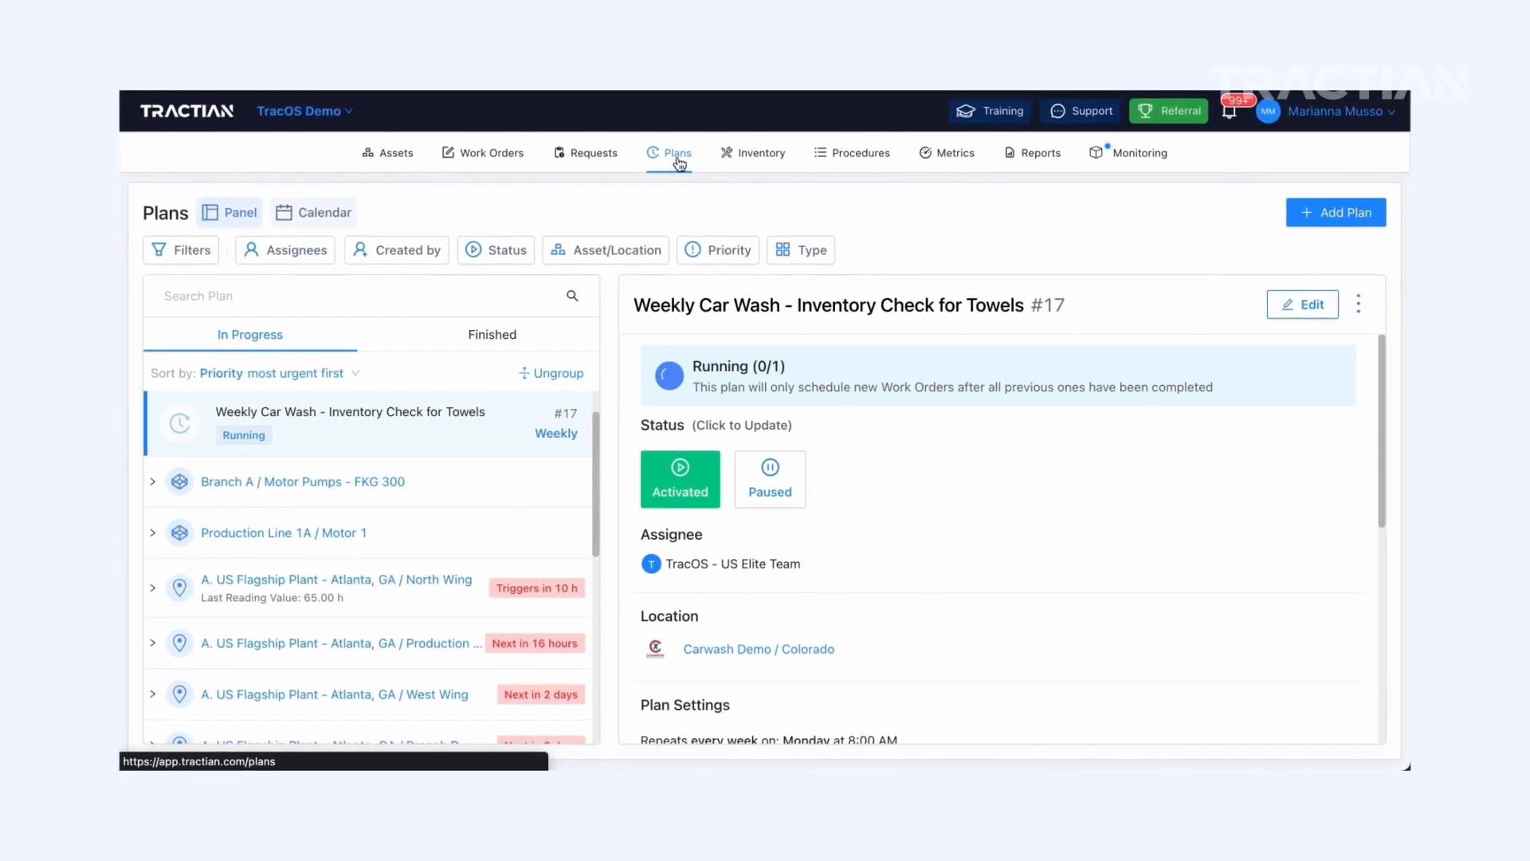
Start a new maintenance plan from the Plans page via '+ Add Plan'
{"action": "left_click", "coordinate": [1335, 212]}
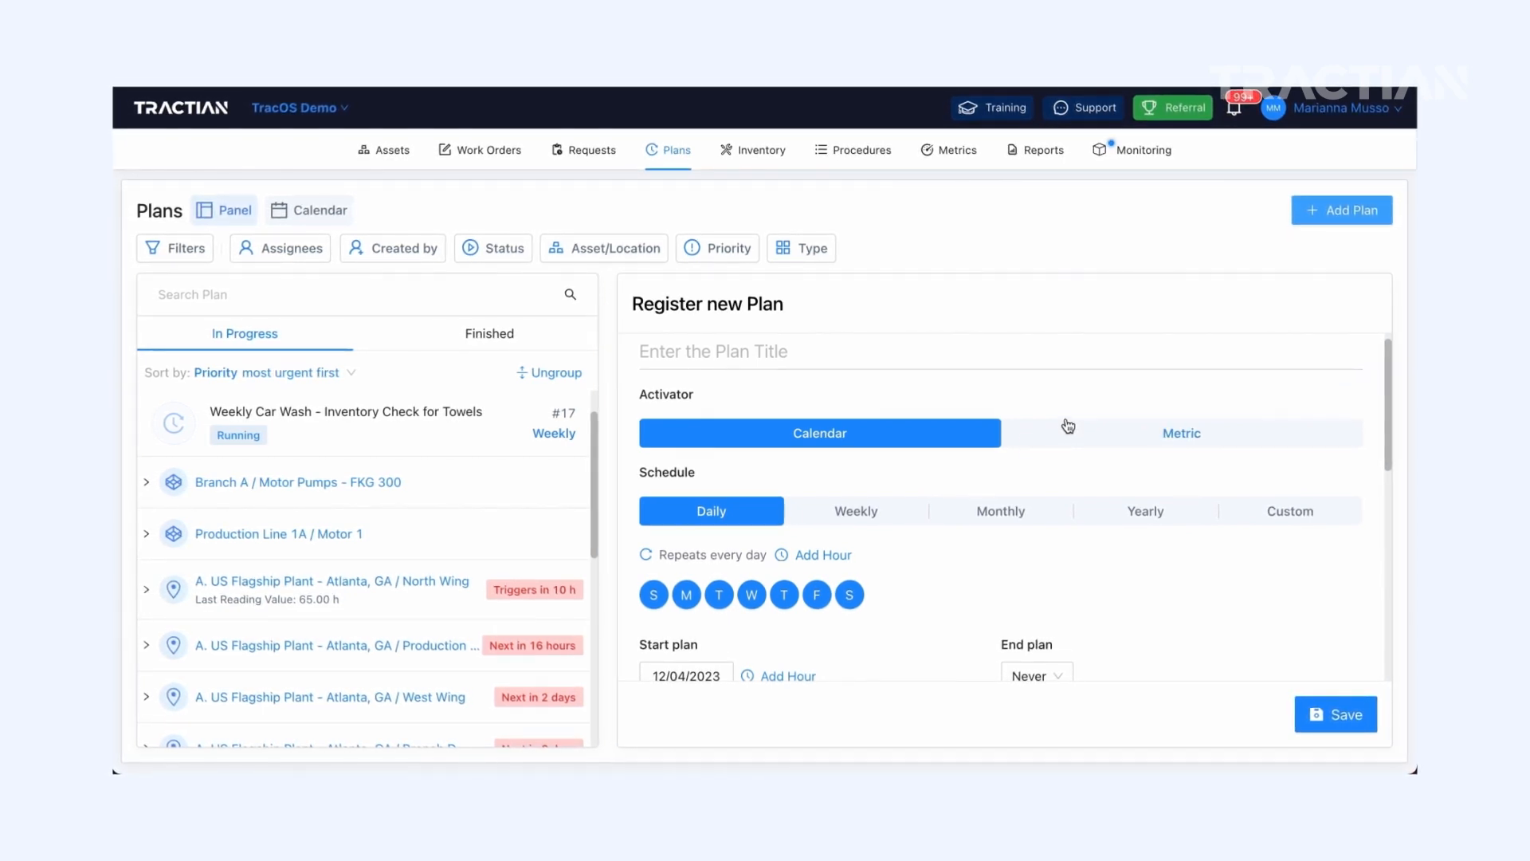
Make the plan repeat every 2 weeks on Monday and Thursday from 12/18/2023 at the Atlanta plant
{"action": "left_click", "coordinate": [854, 510]}
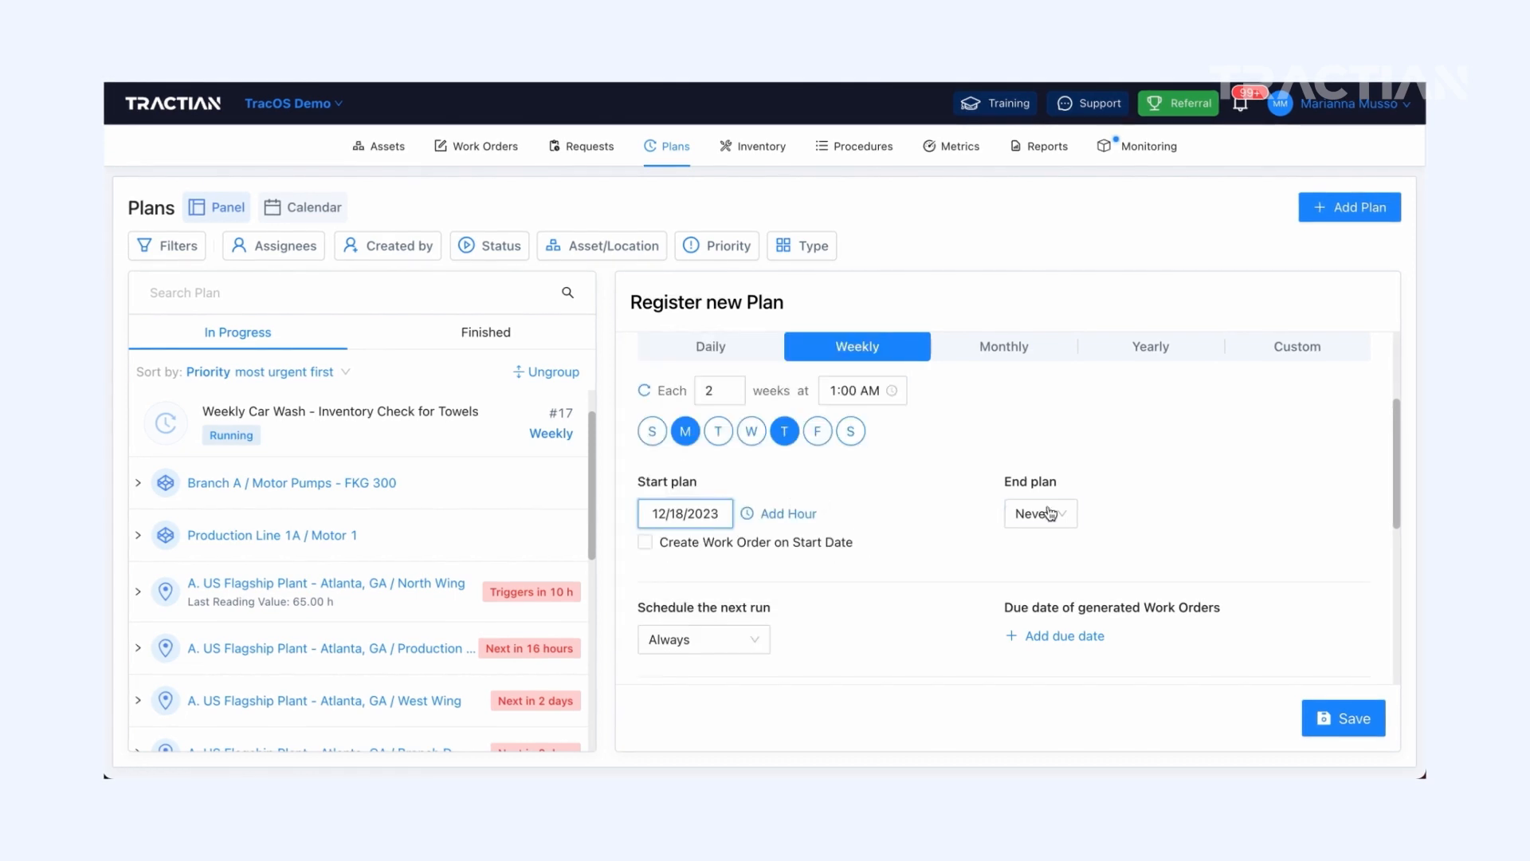
{"action": "scroll", "scroll_direction": "down", "scroll_amount": 3}
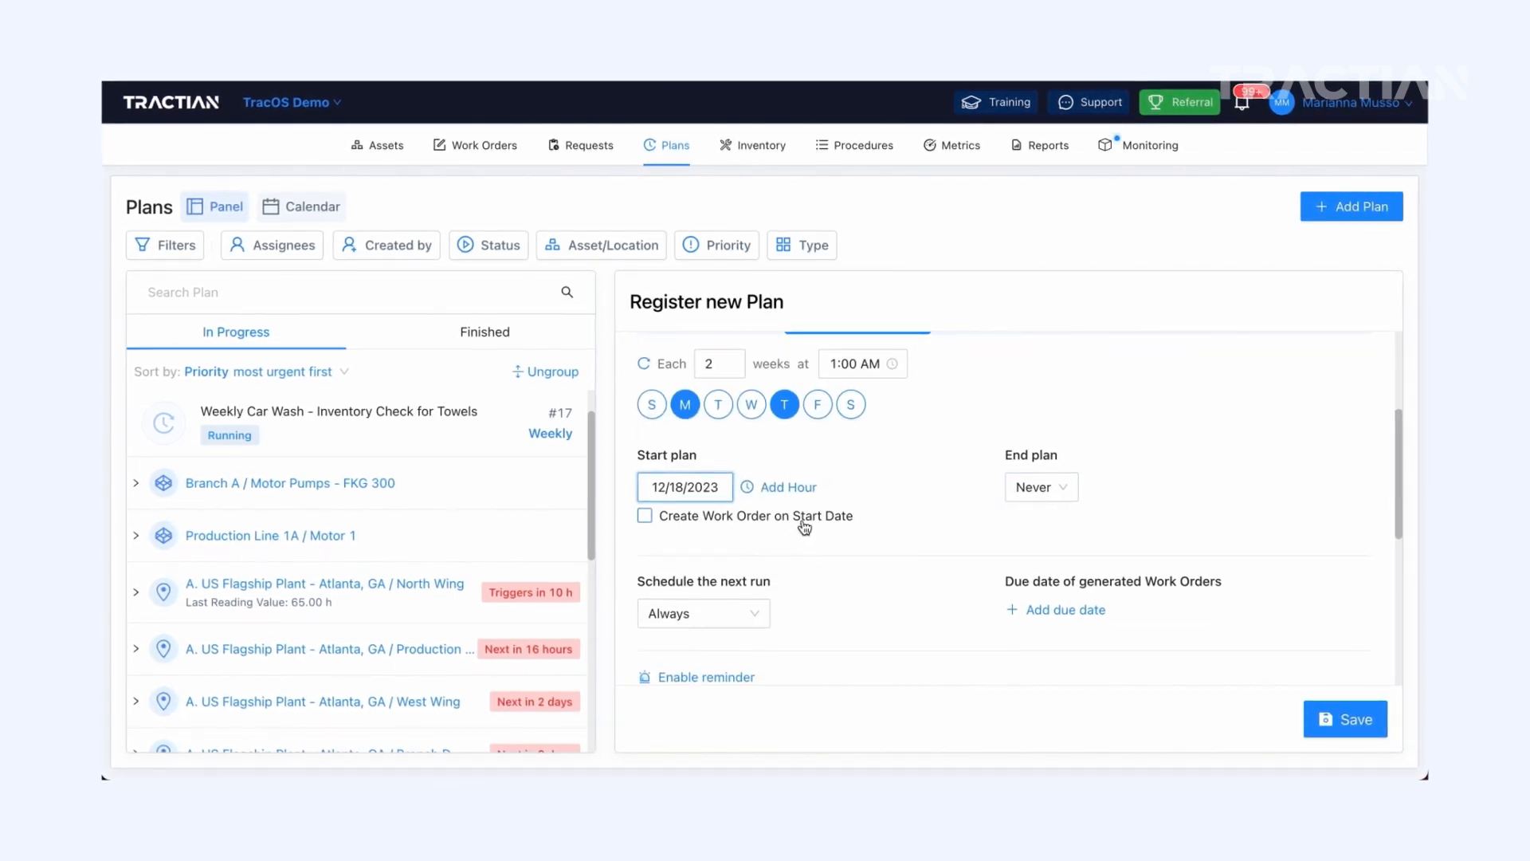
{"action": "scroll", "scroll_direction": "down", "scroll_amount": 3}
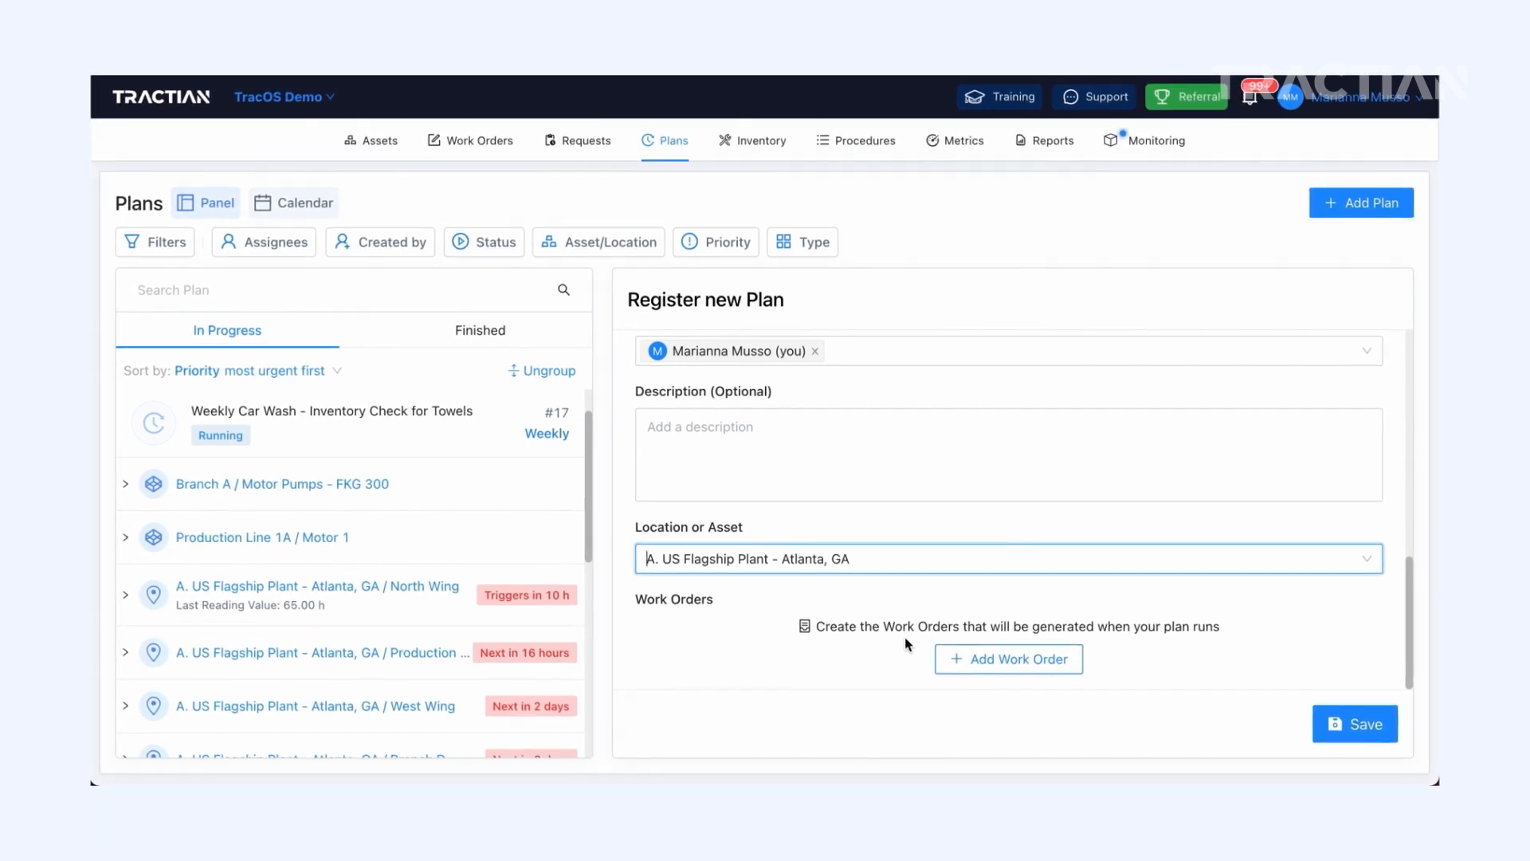
{"action": "left_click", "coordinate": [293, 202]}
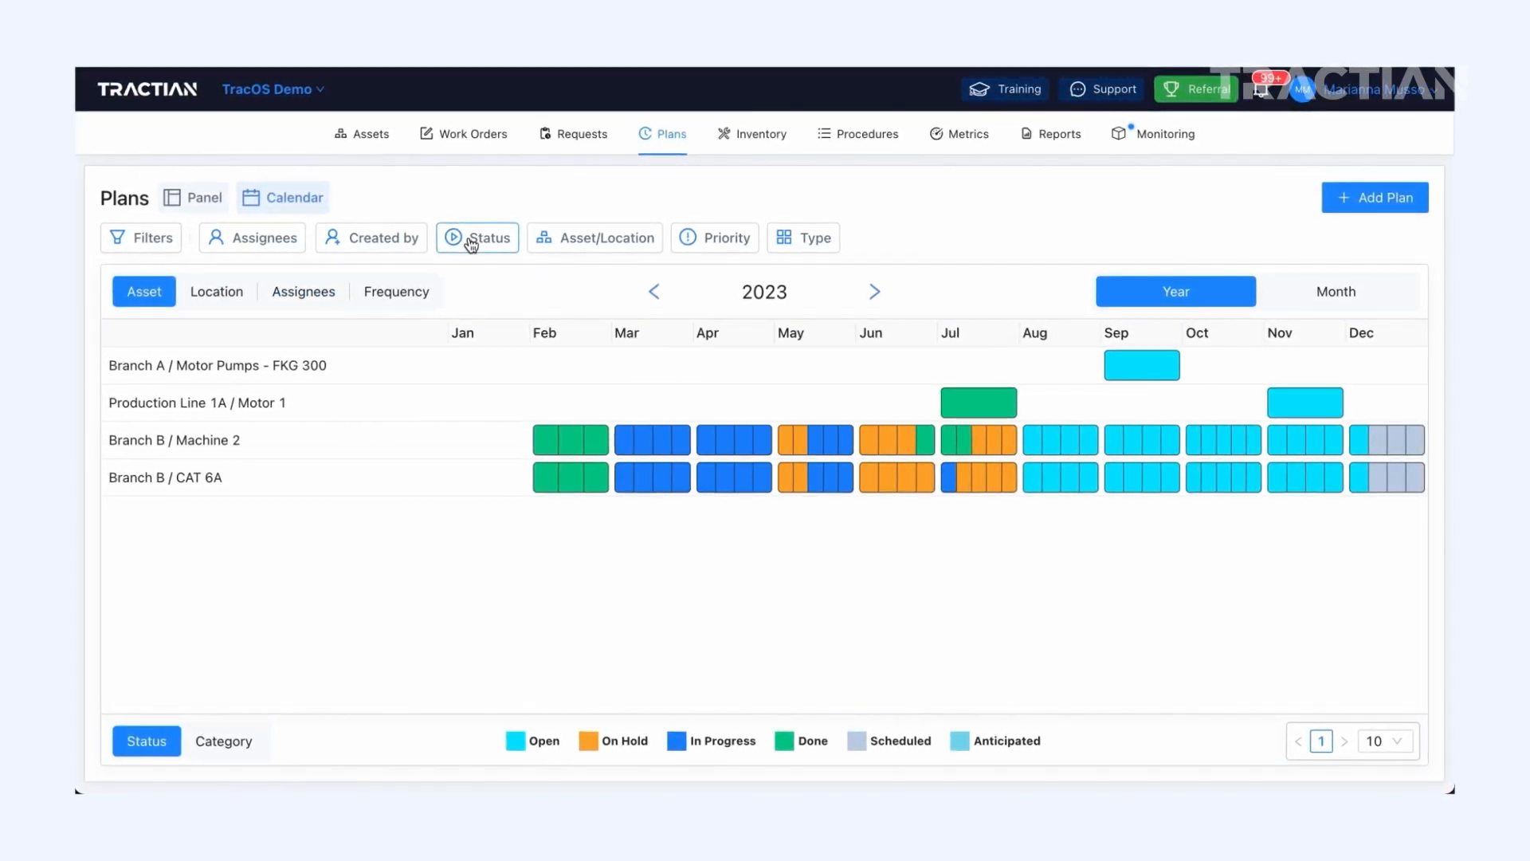
Review the Status filter options, then colour the yearly calendar by work order category
{"action": "left_click", "coordinate": [477, 237]}
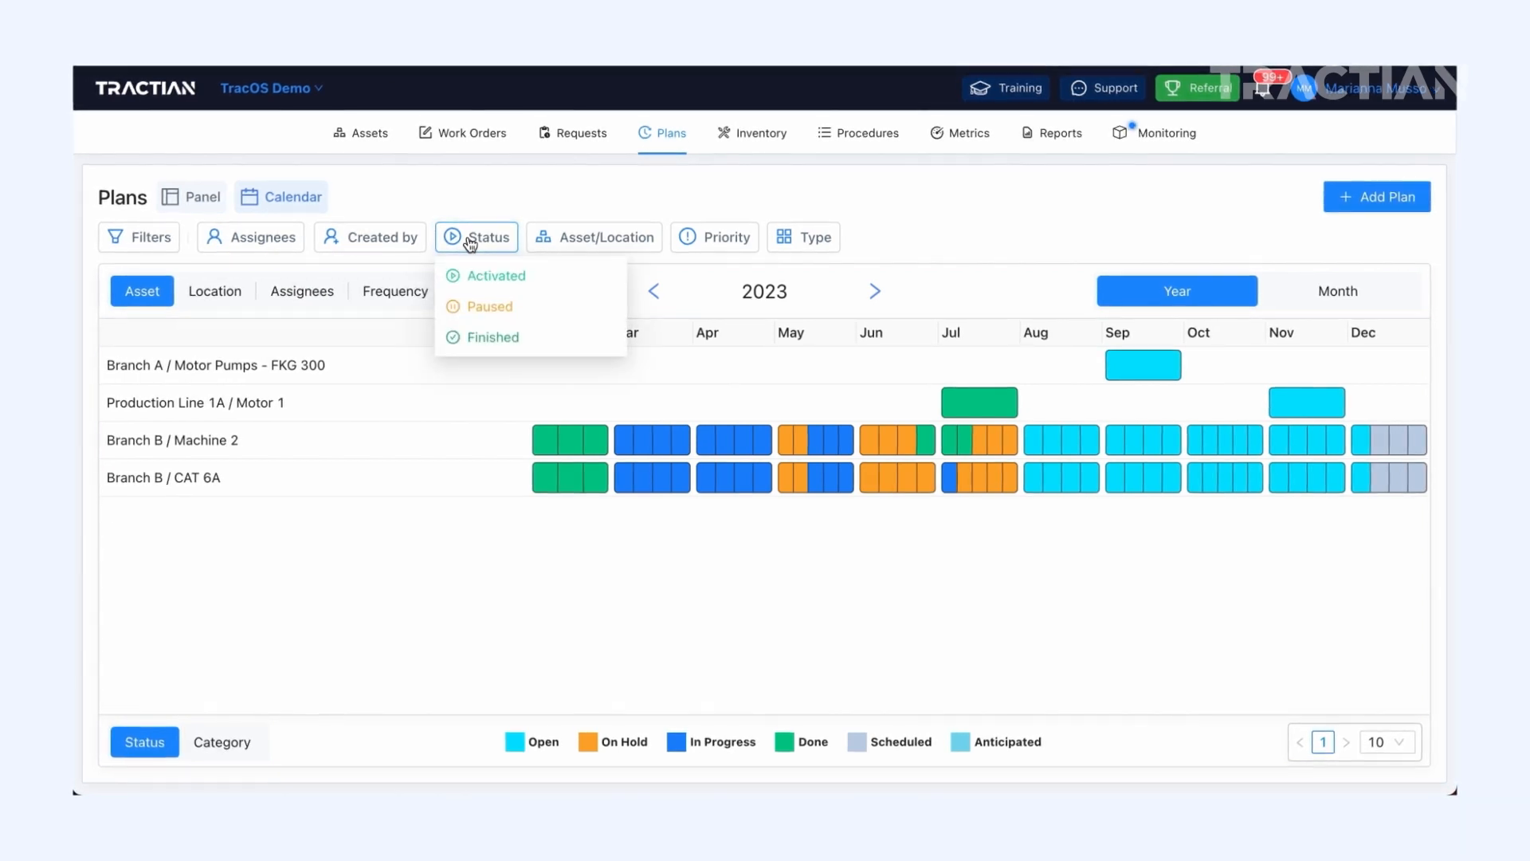
{"action": "mouse_move", "coordinate": [506, 306]}
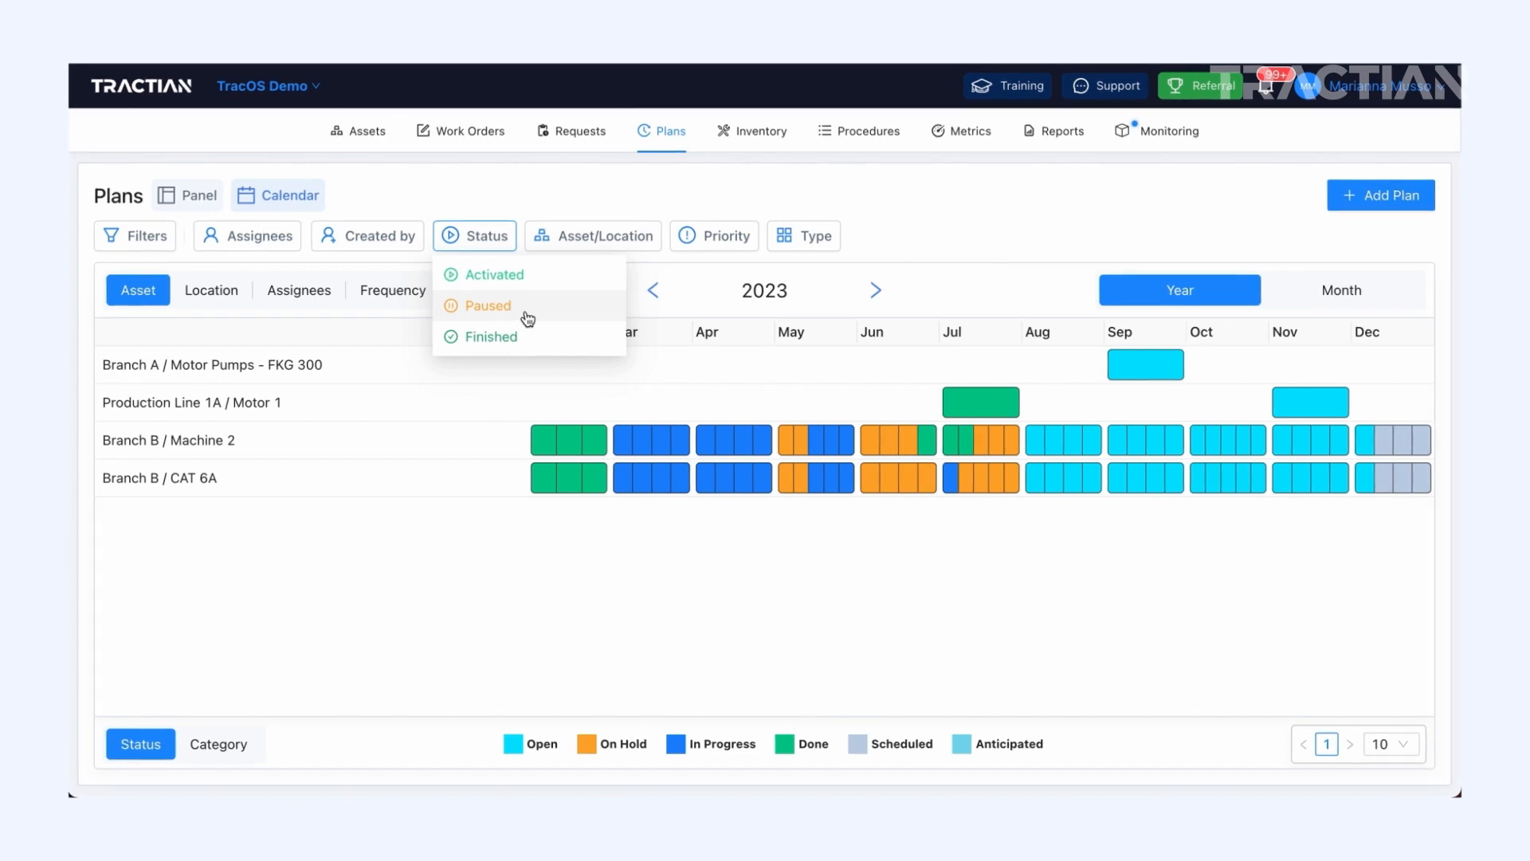
{"action": "mouse_move", "coordinate": [558, 337]}
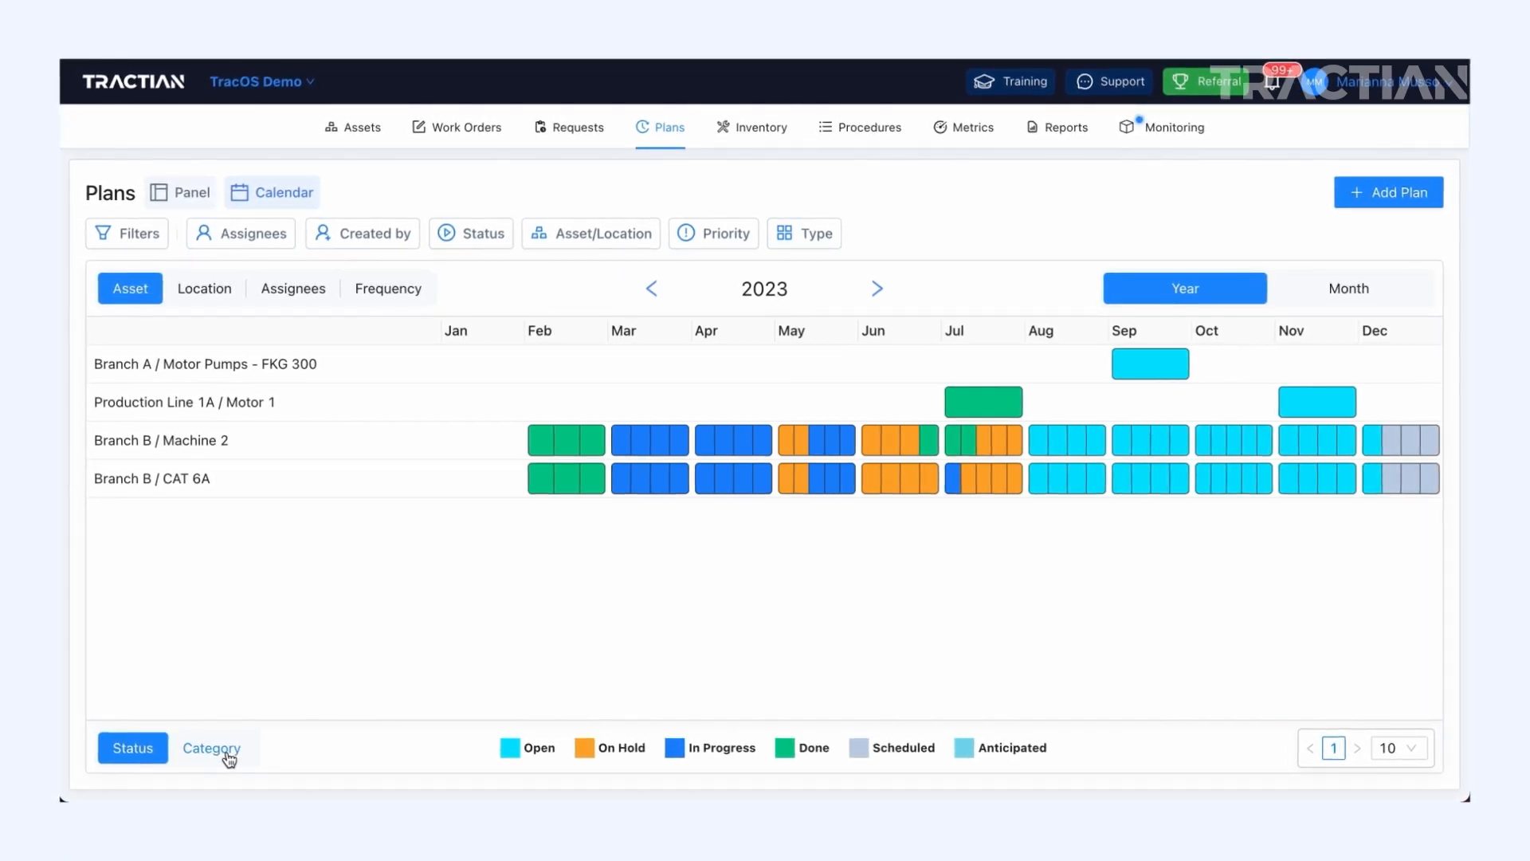
{"action": "left_click", "coordinate": [208, 749]}
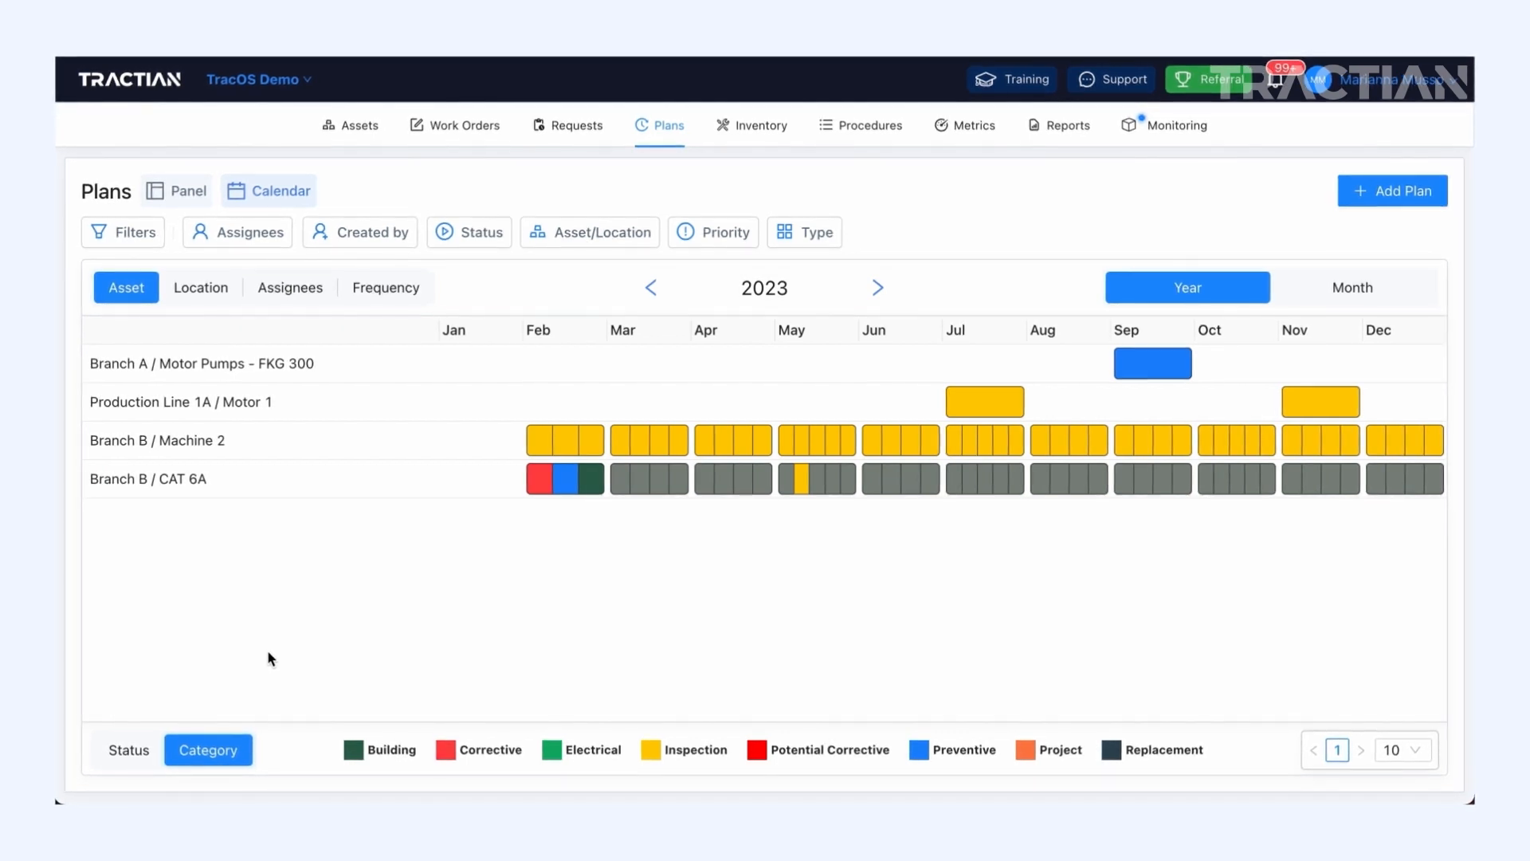
{"action": "scroll", "scroll_direction": "down", "scroll_amount": 3}
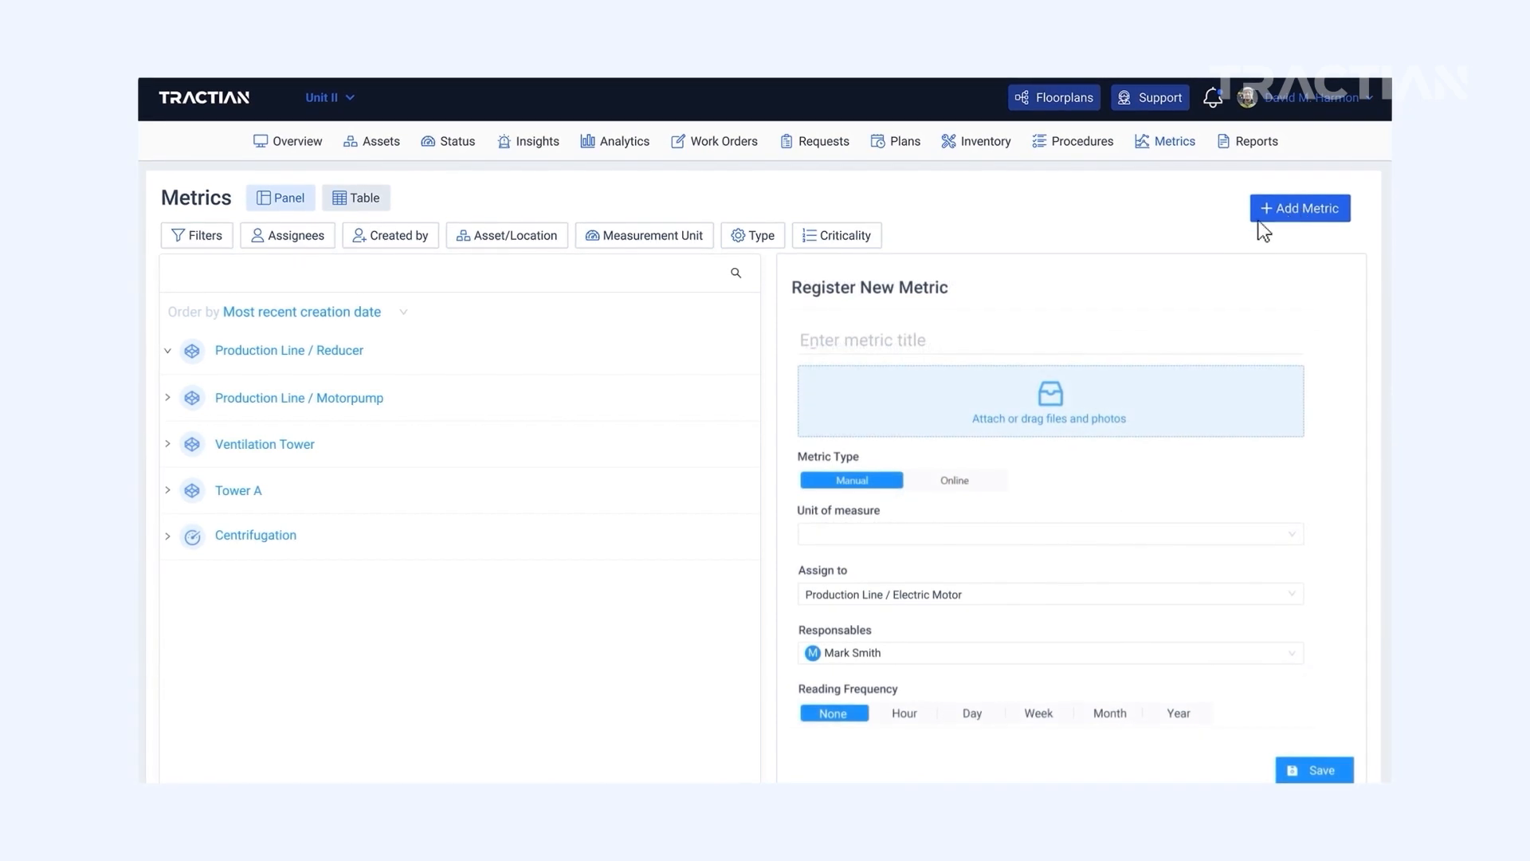
Name the metric 'Electric Motor Temperature', measured in Fahrenheit (F°), read weekly every 2
{"action": "type", "text": "Electric Motor Temperature"}
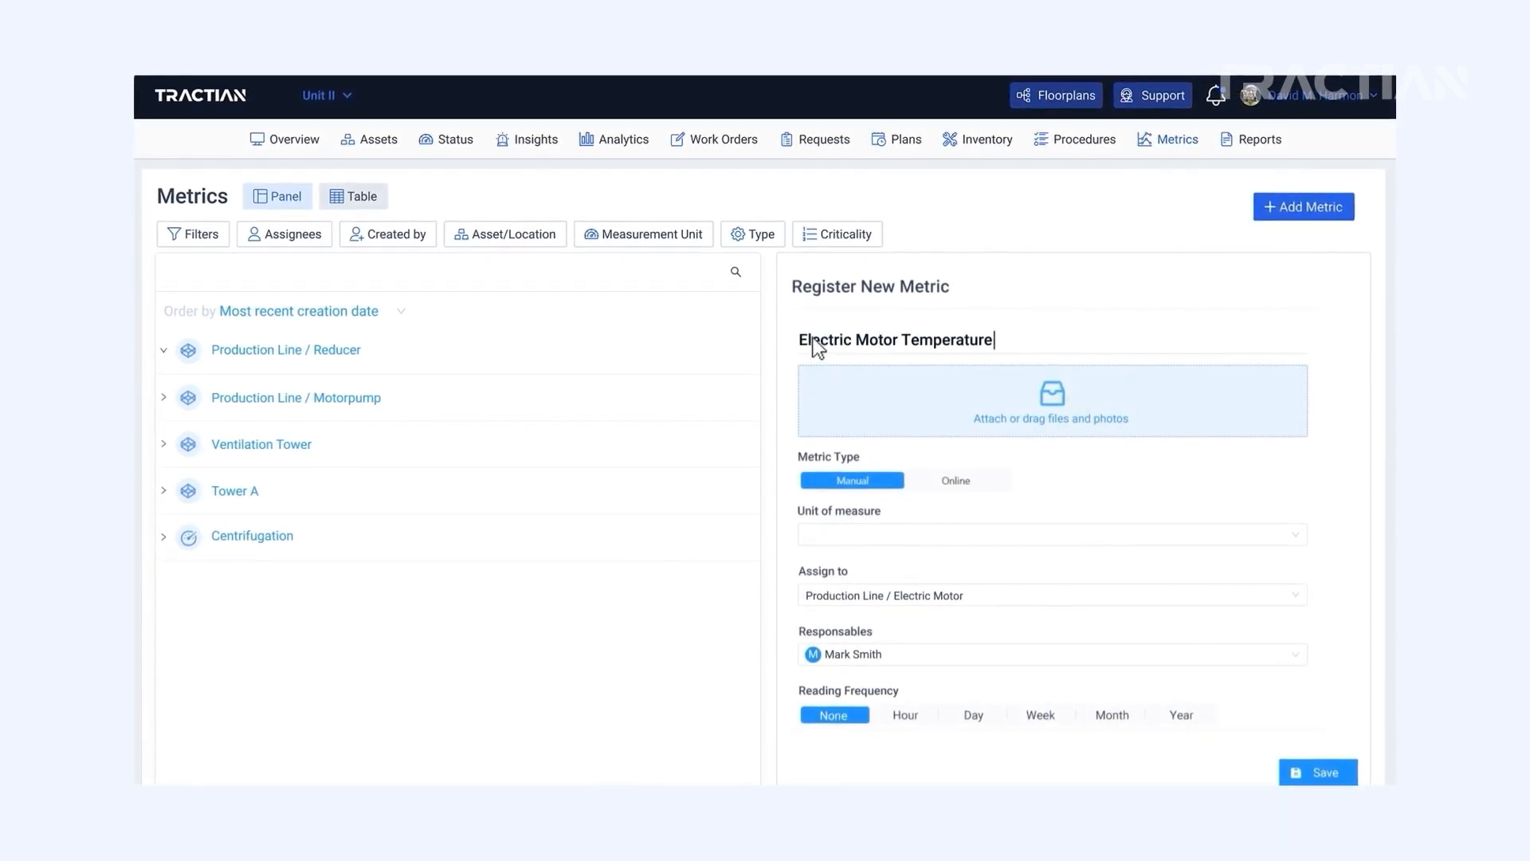
{"action": "left_click", "coordinate": [1050, 534]}
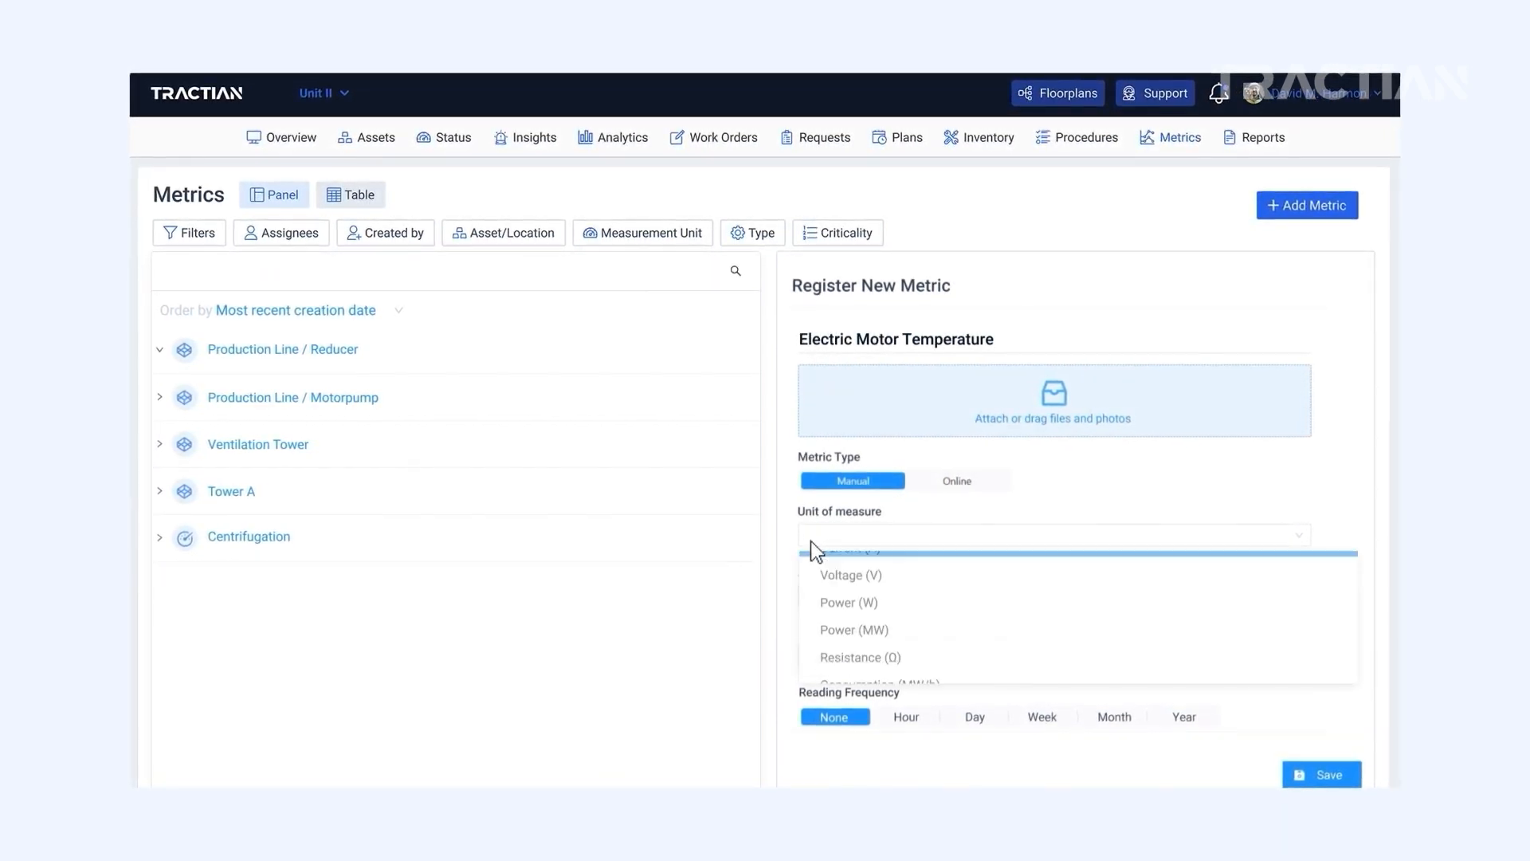
{"action": "left_click", "coordinate": [850, 535]}
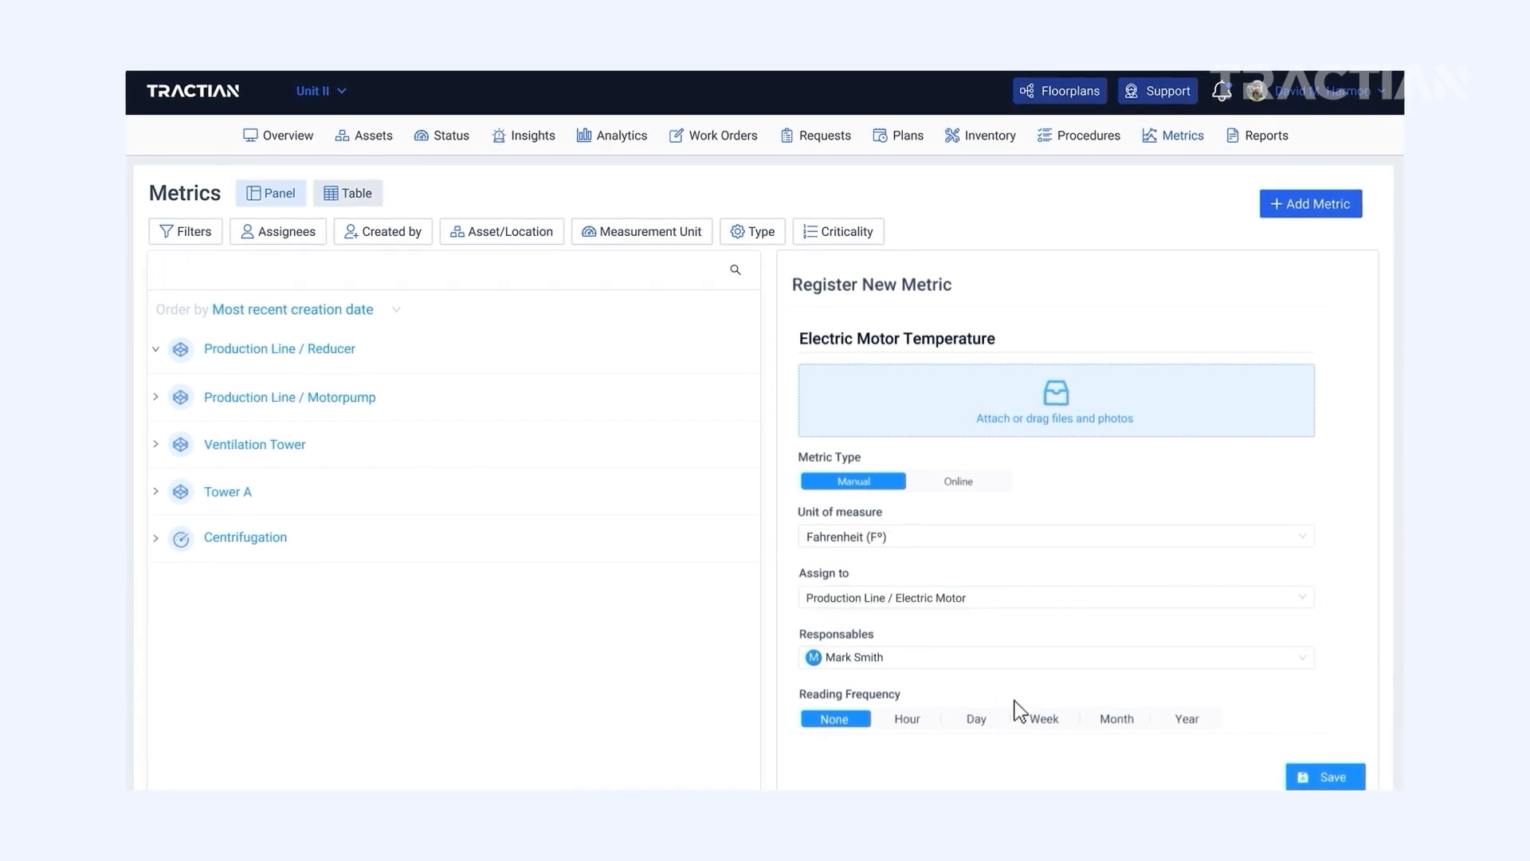
{"action": "left_click", "coordinate": [1043, 719]}
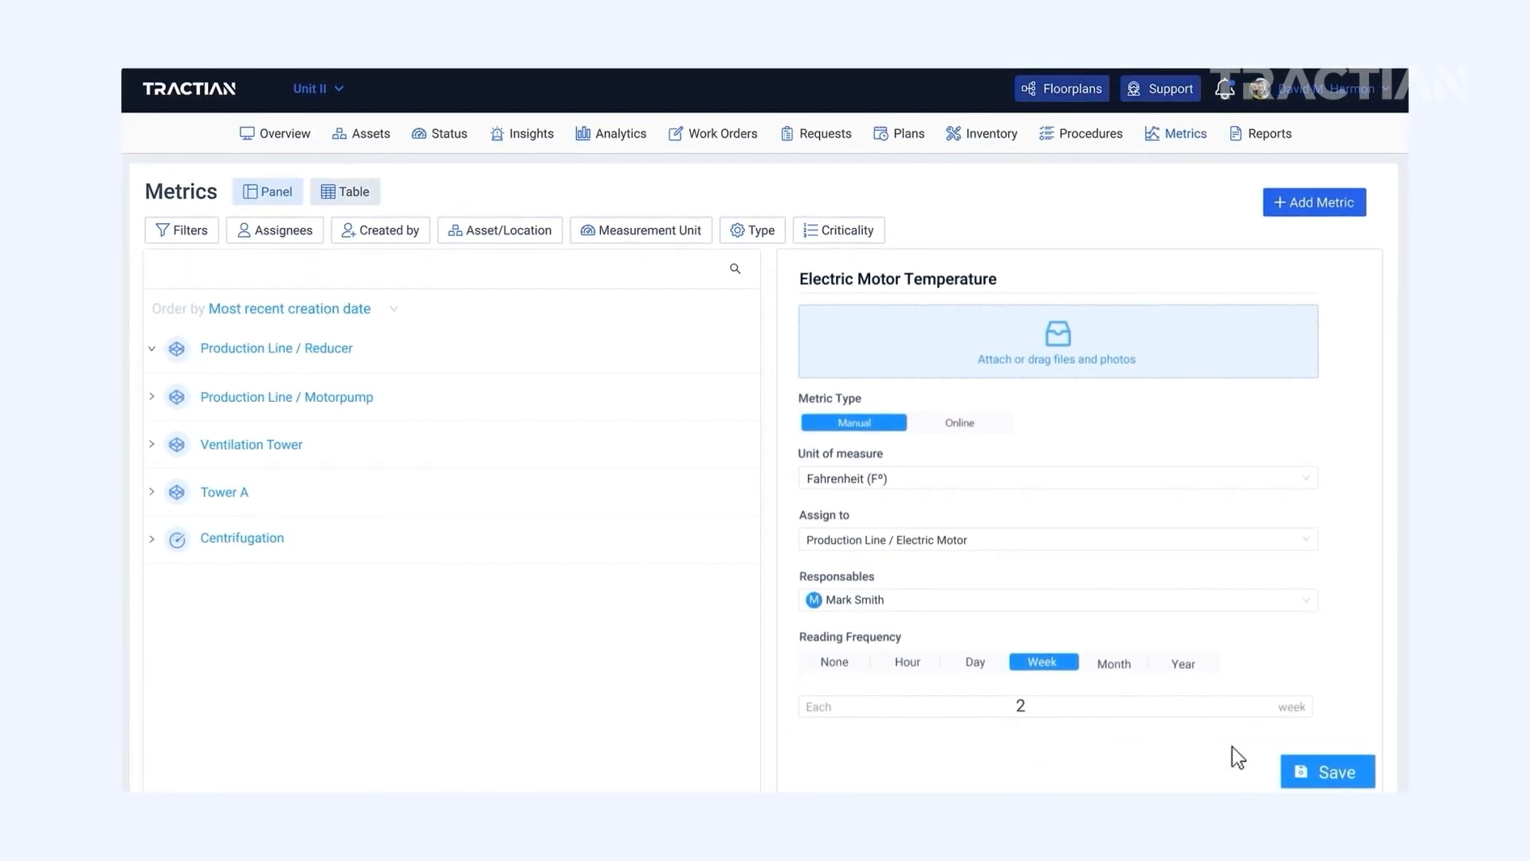